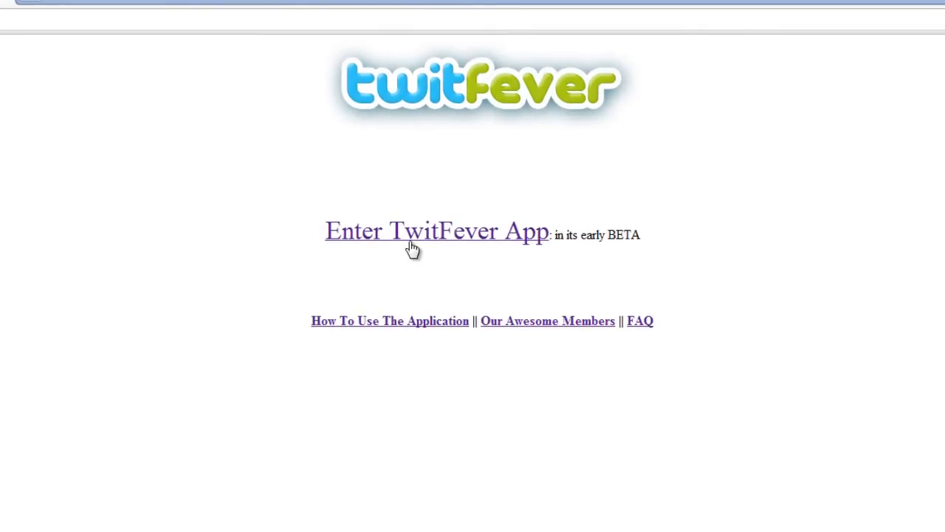
# Open the TwitFever login page and highlight parts of the community rules
pyautogui.click(436, 230)
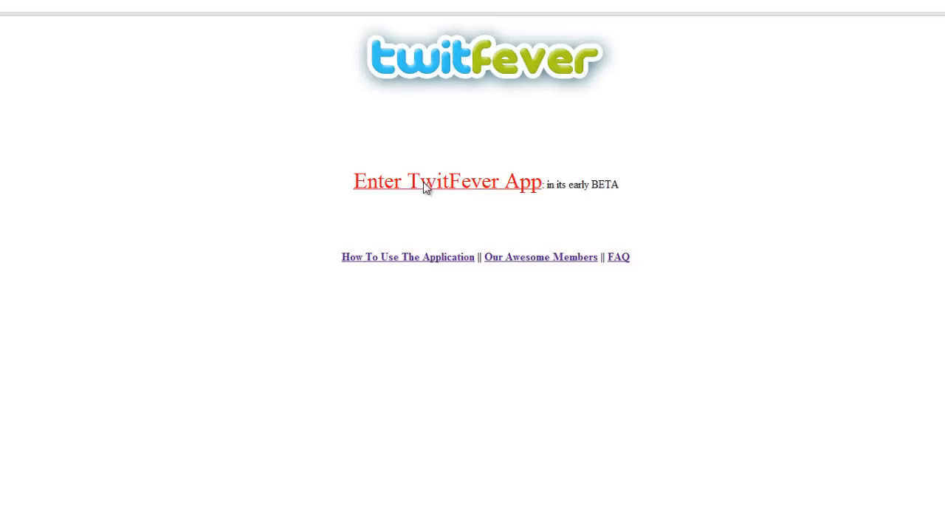
pyautogui.click(448, 181)
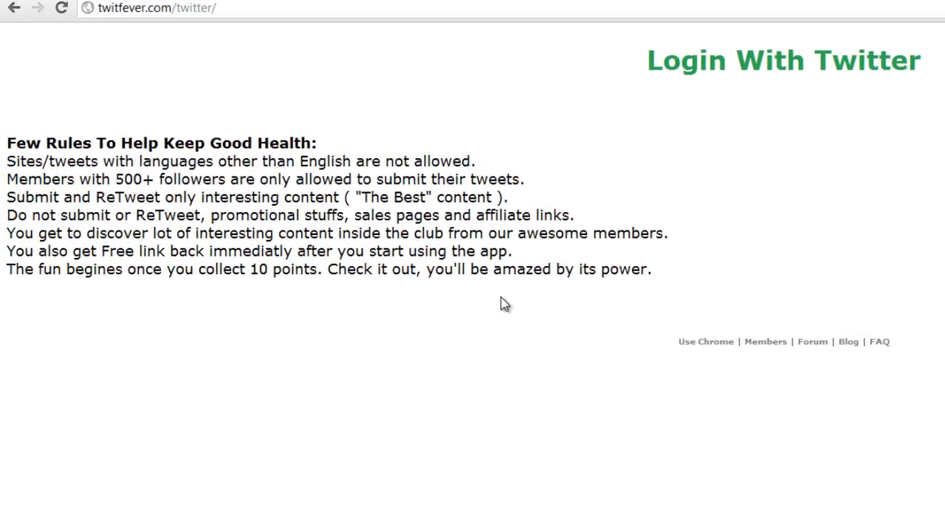
pyautogui.doubleClick(25, 161)
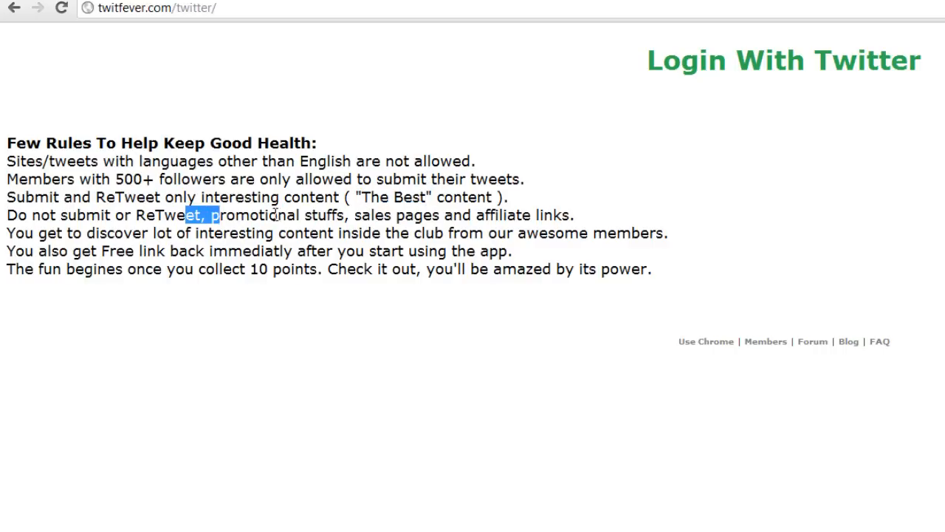
pyautogui.moveTo(214, 215); pyautogui.dragTo(575, 215)
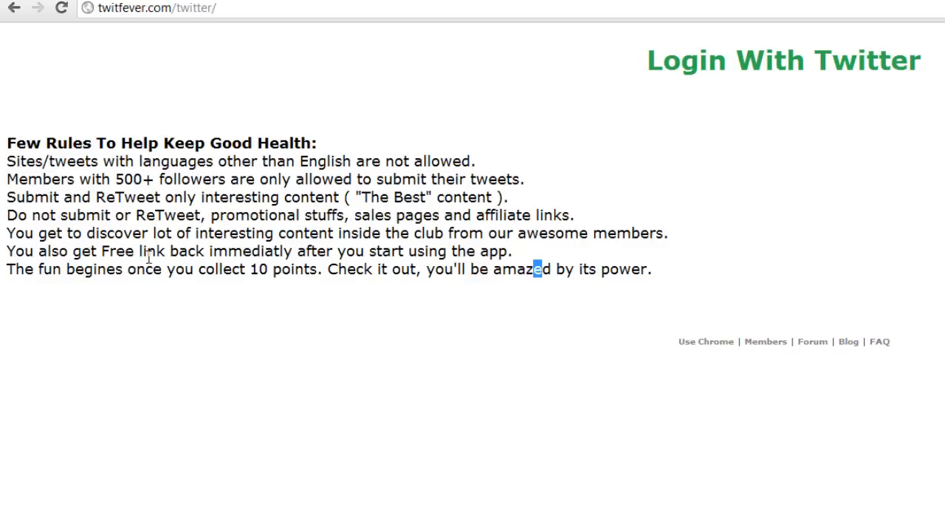
pyautogui.doubleClick(155, 251)
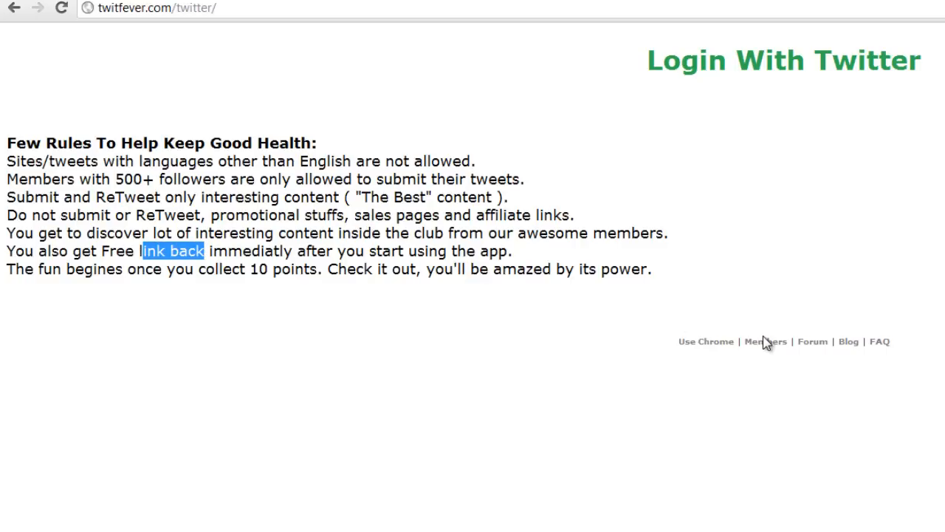
pyautogui.moveTo(195, 269); pyautogui.dragTo(293, 269)
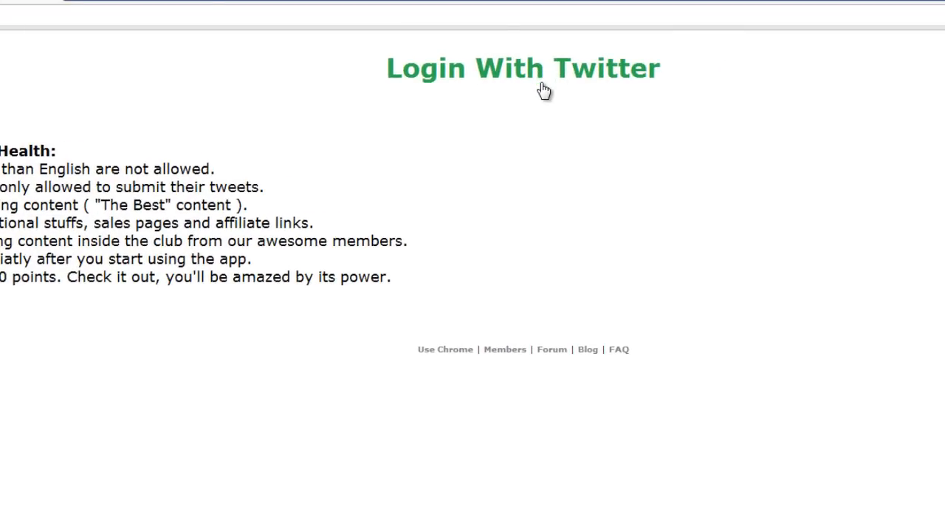
# Sign in with Twitter and authorize TwitFever.com to reach the tweet list
pyautogui.click(523, 68)
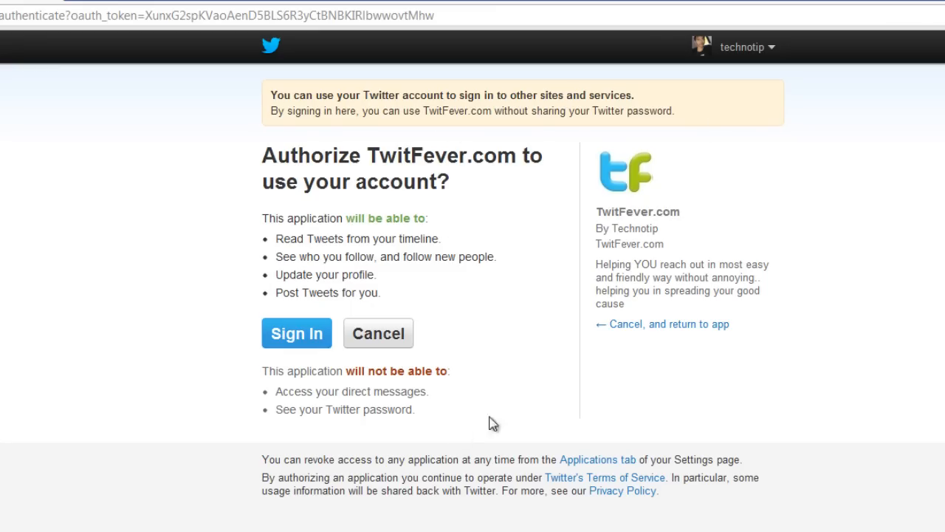
pyautogui.click(746, 46)
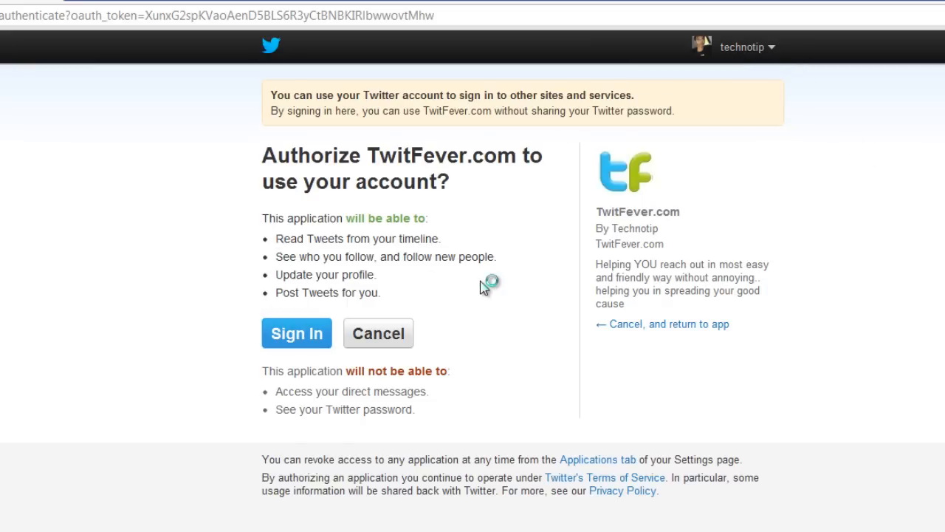
pyautogui.click(296, 333)
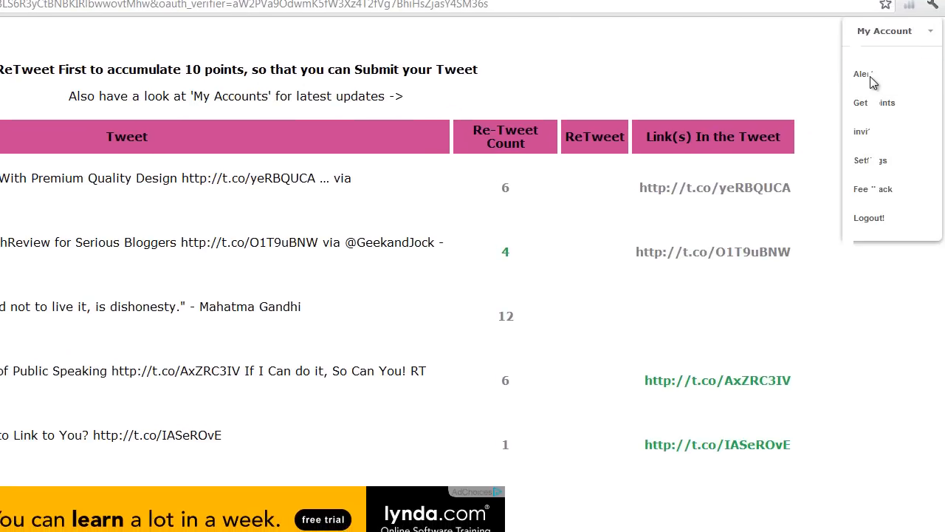
pyautogui.moveTo(871, 74)
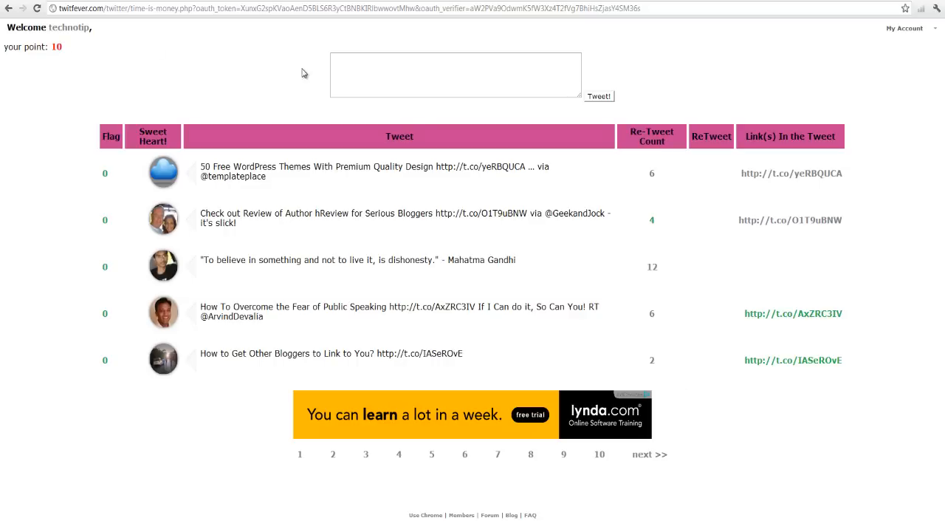
# Paste the Albert Einstein quote into a new tweet and post it
pyautogui.click(456, 74)
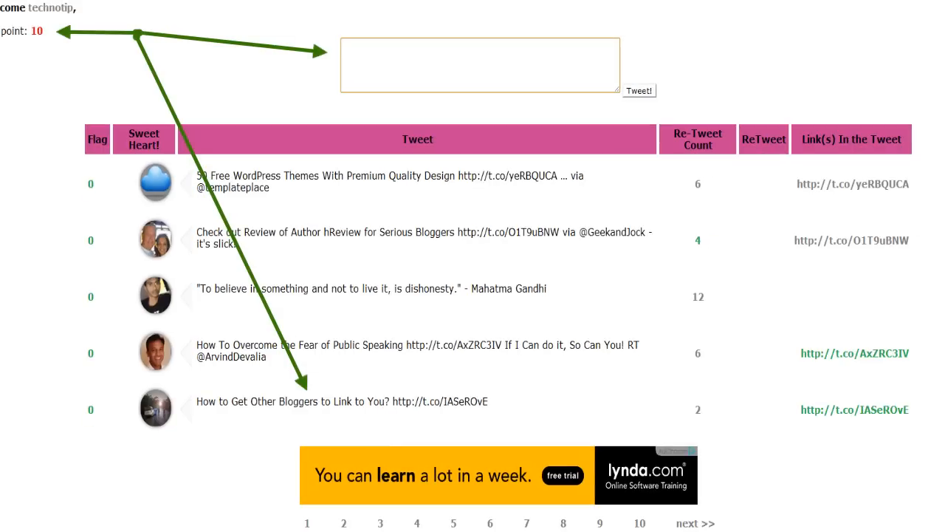
pyautogui.click(480, 65)
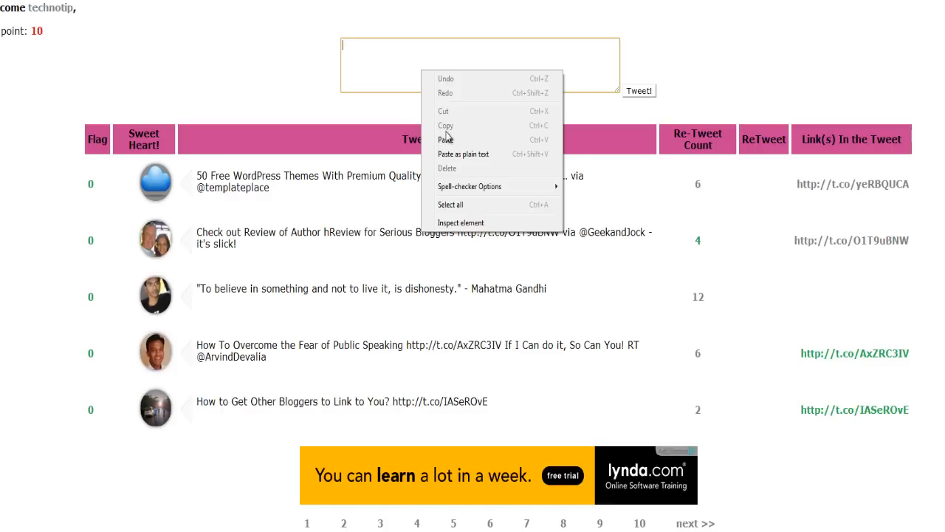
pyautogui.click(445, 140)
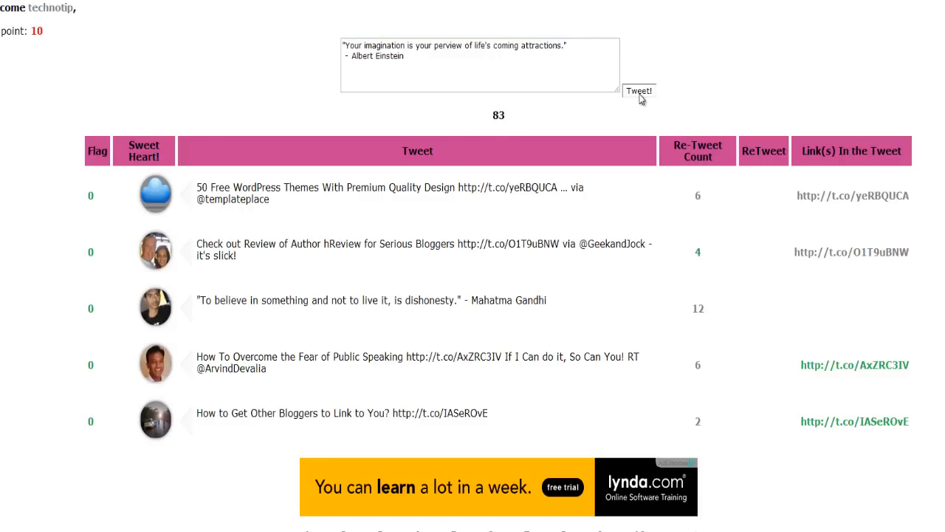
pyautogui.click(639, 91)
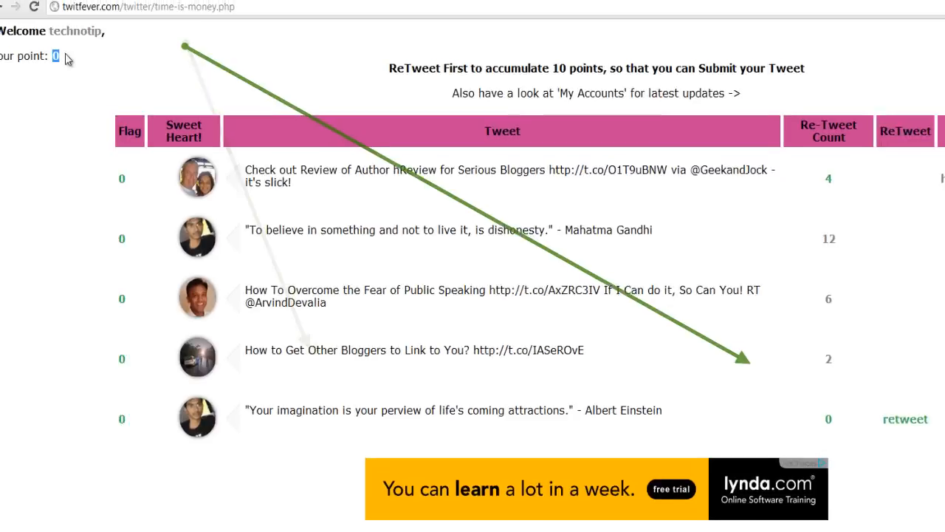
# Scroll up to view the Mahatma Gandhi tweet and its retweeters' profile pictures
pyautogui.scroll(3)
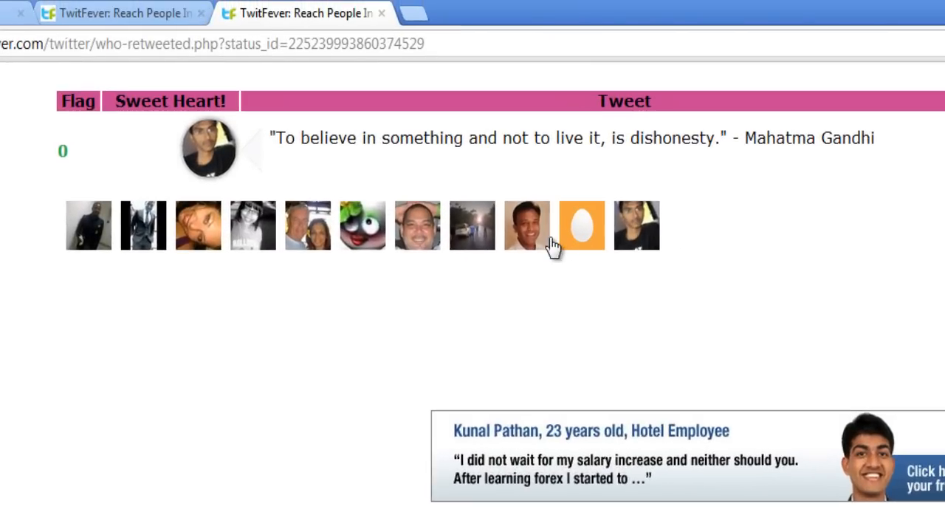
pyautogui.moveTo(307, 225)
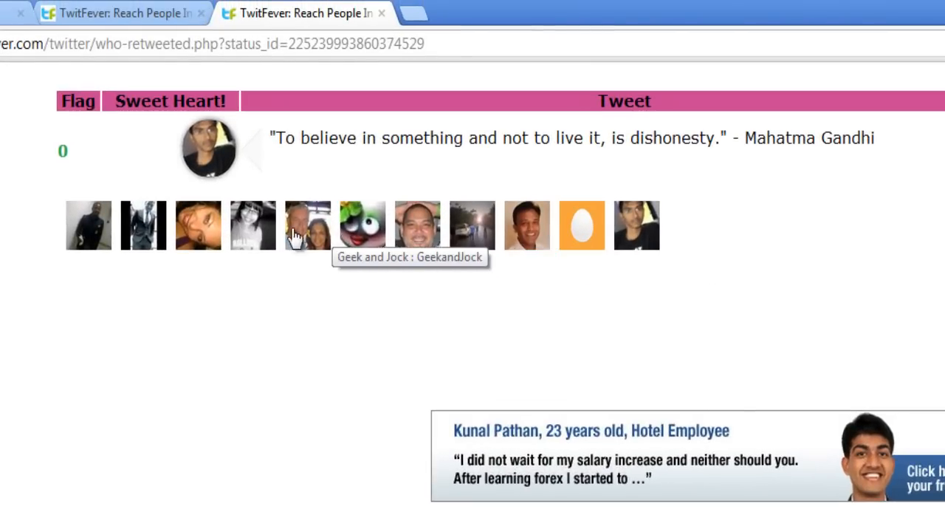
pyautogui.moveTo(87, 225)
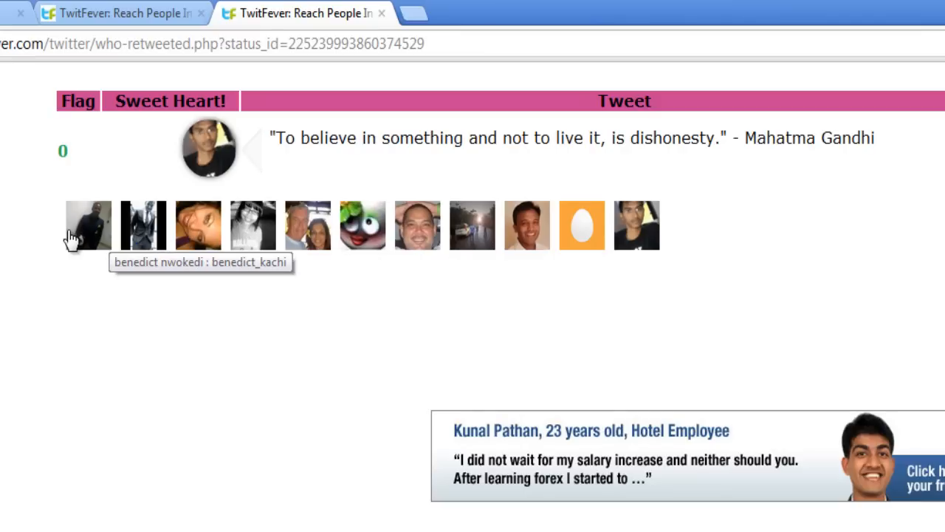
pyautogui.moveTo(636, 225)
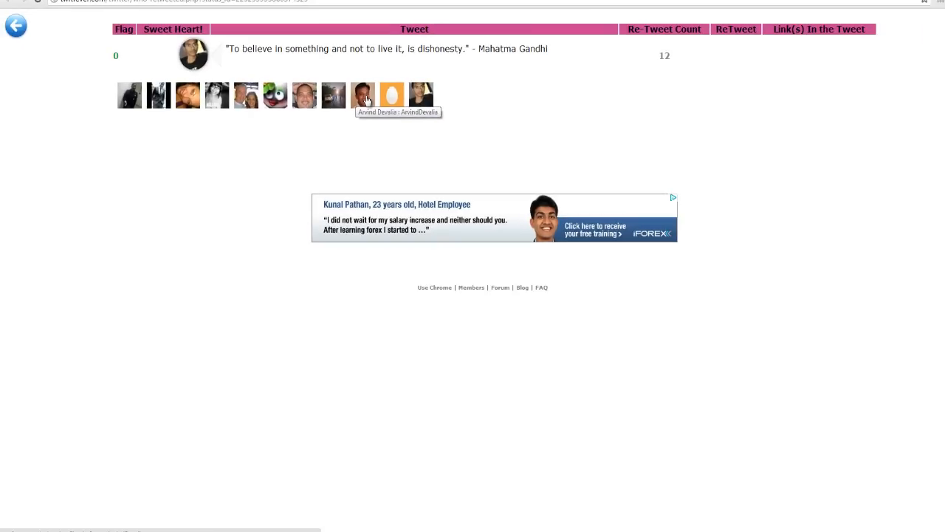
# Compose a tweet to ArvindDevalia beginning 'Hi Arvind,' in the popup window
pyautogui.click(363, 94)
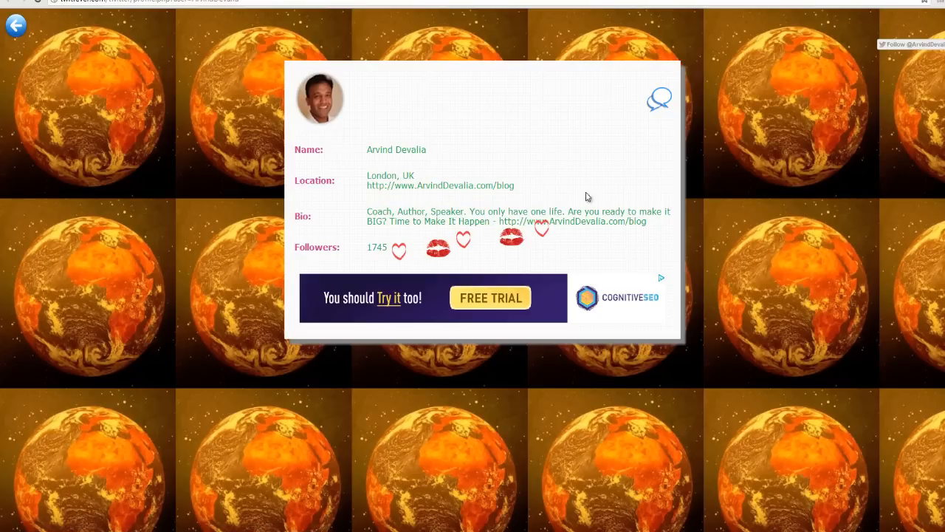
pyautogui.click(659, 98)
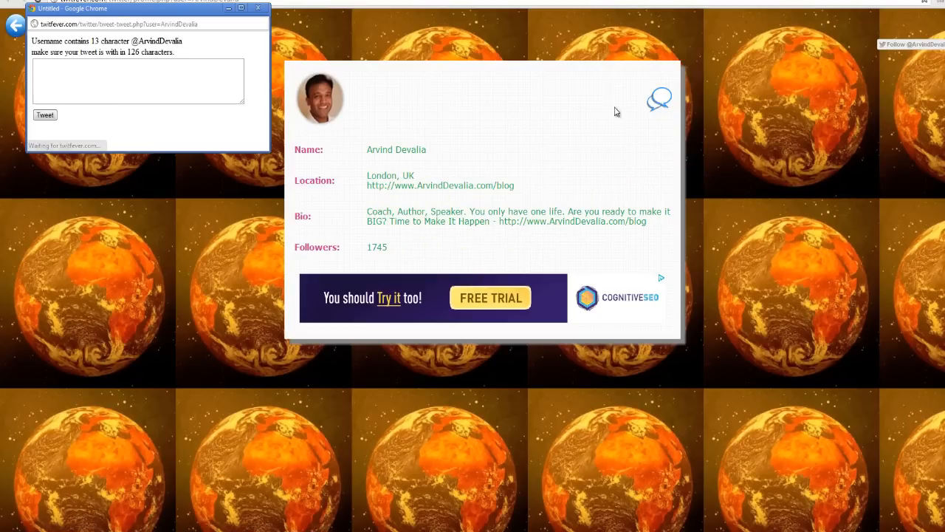
pyautogui.click(138, 81)
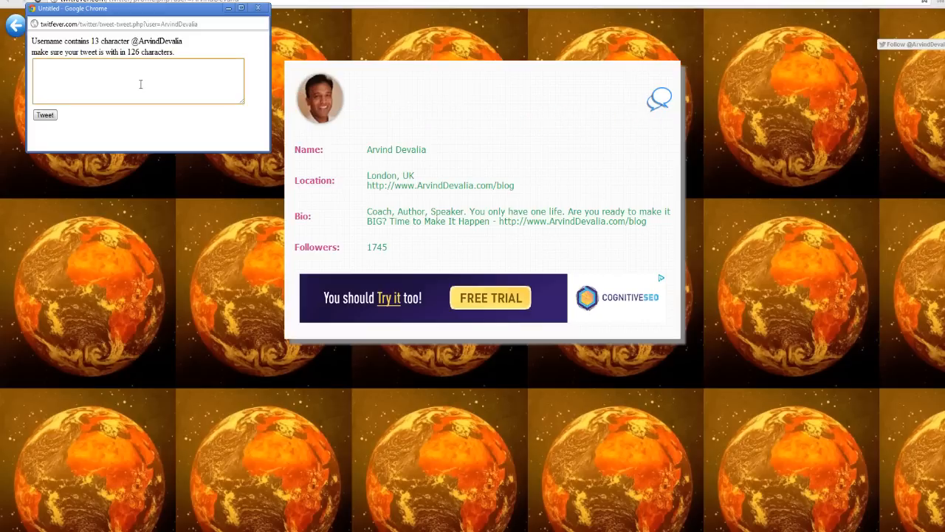
pyautogui.write('Hi Arvind')
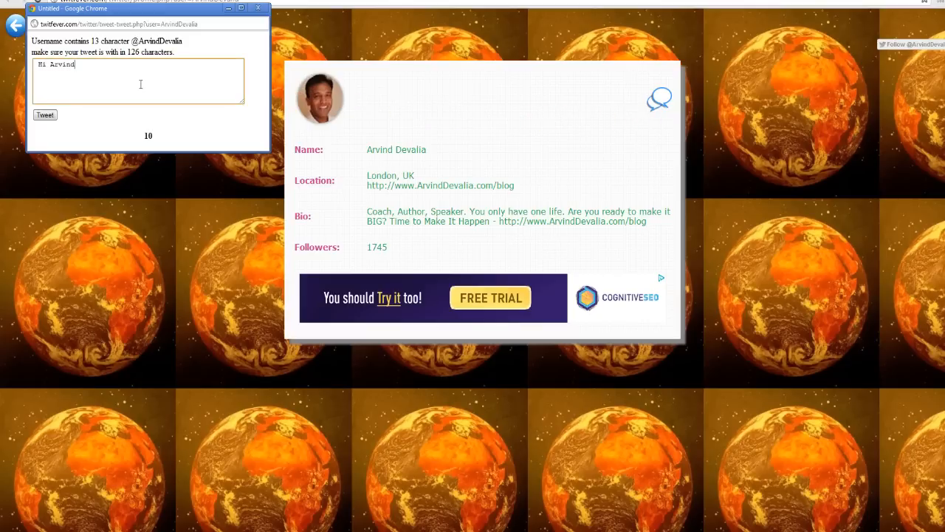
pyautogui.write(',')
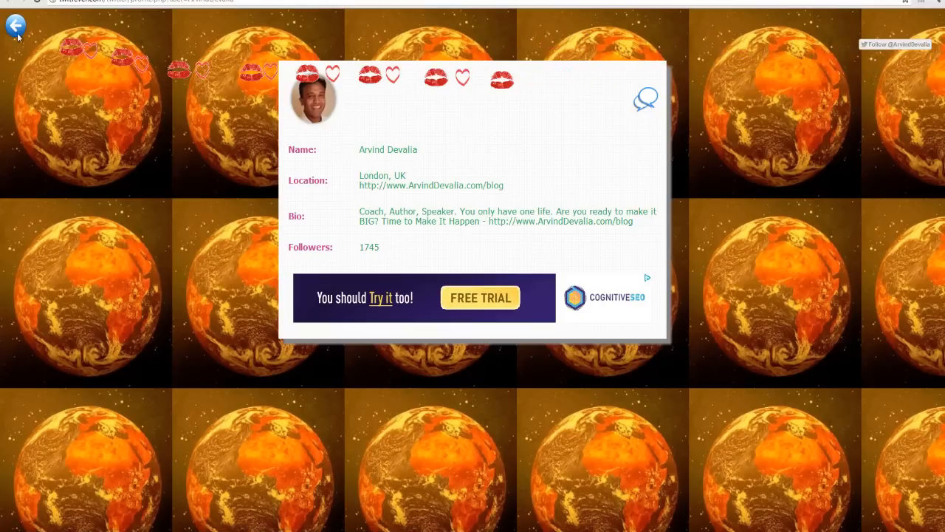
# Go back twice, through the retweeters page, to the main tweet list
pyautogui.click(15, 24)
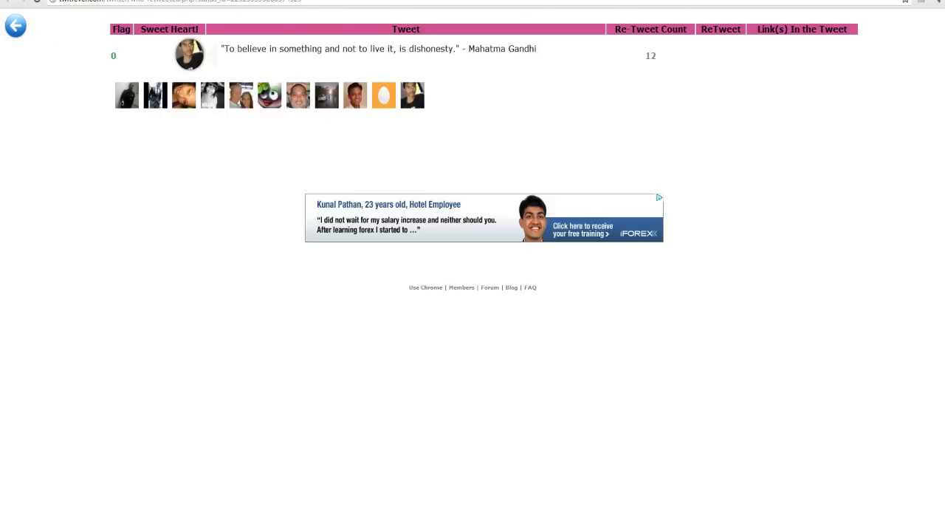
pyautogui.click(15, 25)
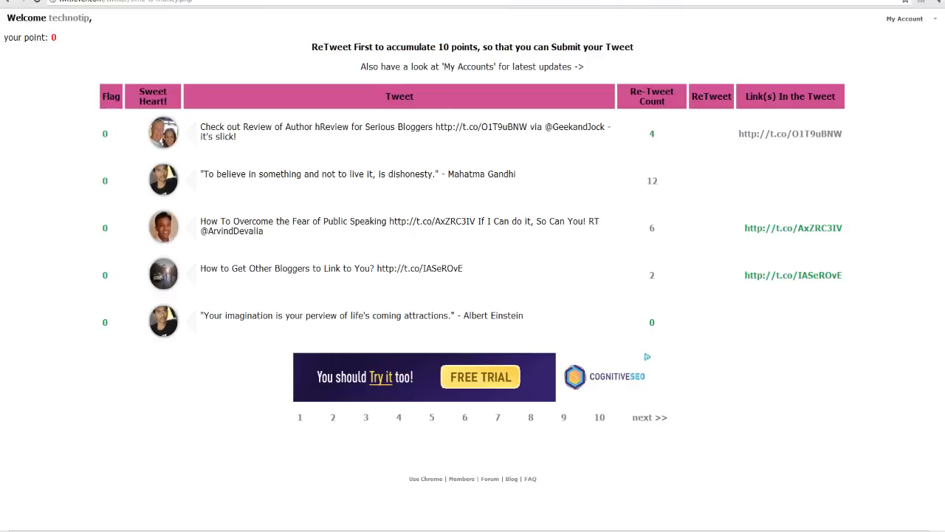
pyautogui.moveTo(80, 37)
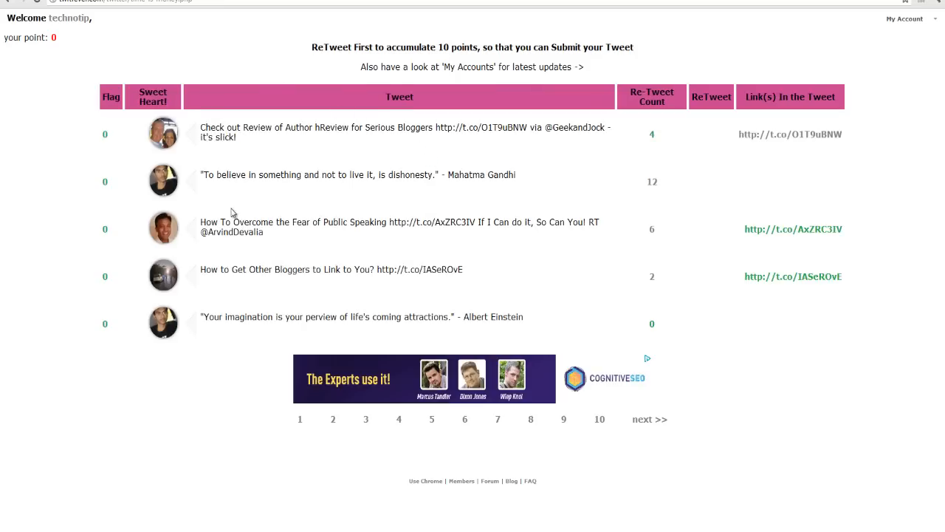
# Browse to later tweet pages with the Schawbel, Brogan and Babauta interviews
pyautogui.click(332, 419)
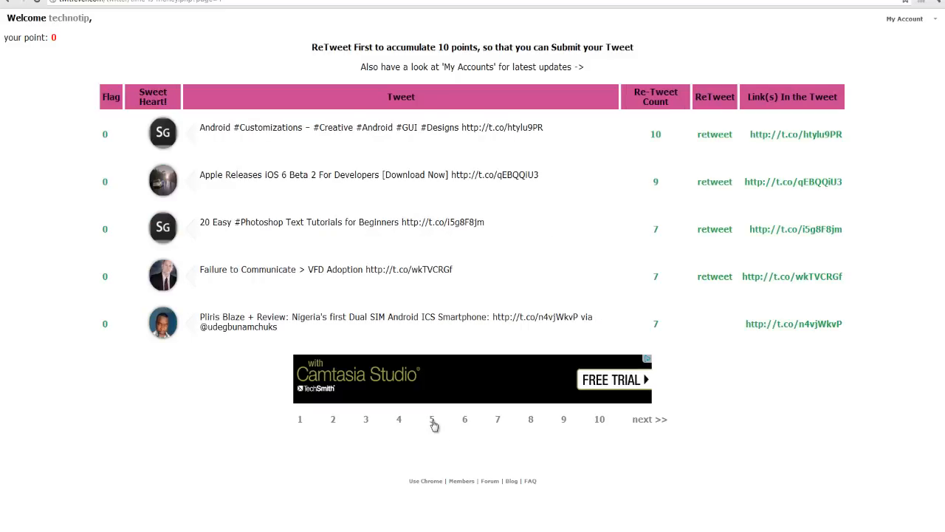
pyautogui.click(432, 419)
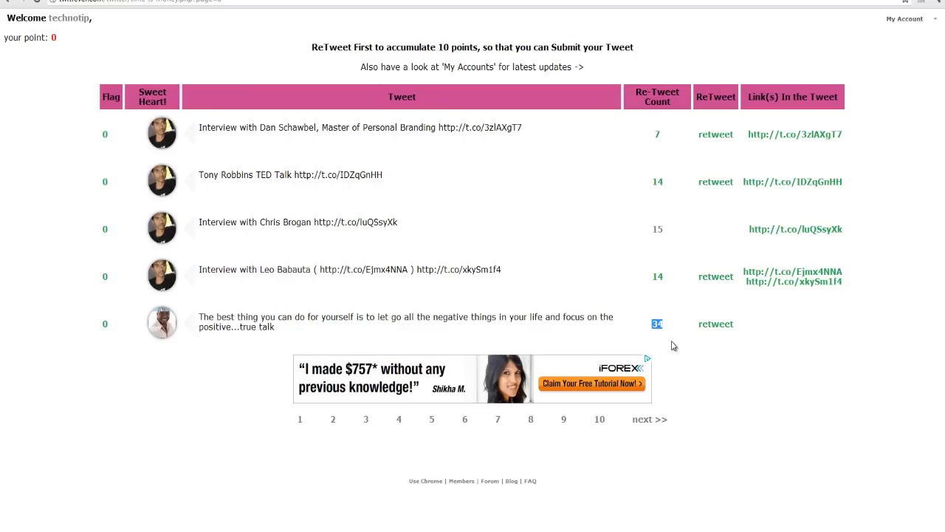
pyautogui.moveTo(657, 323)
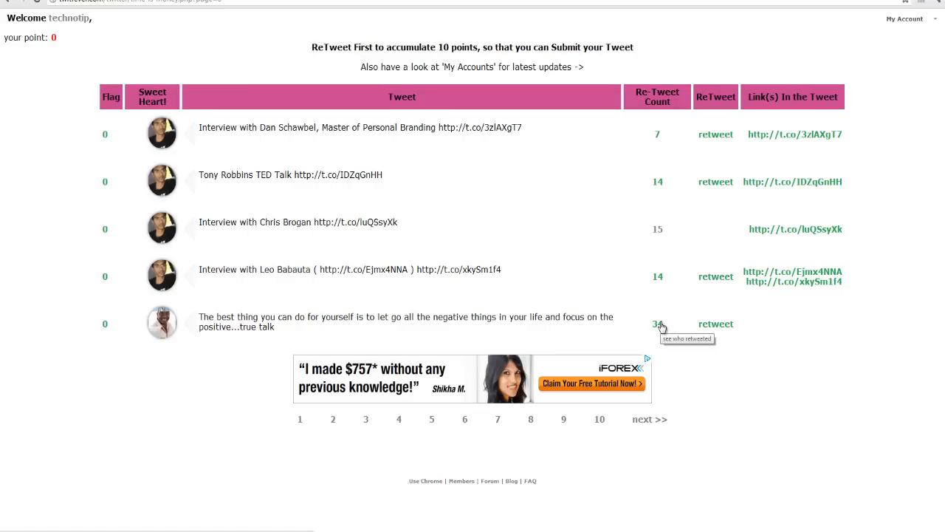
pyautogui.moveTo(891, 16)
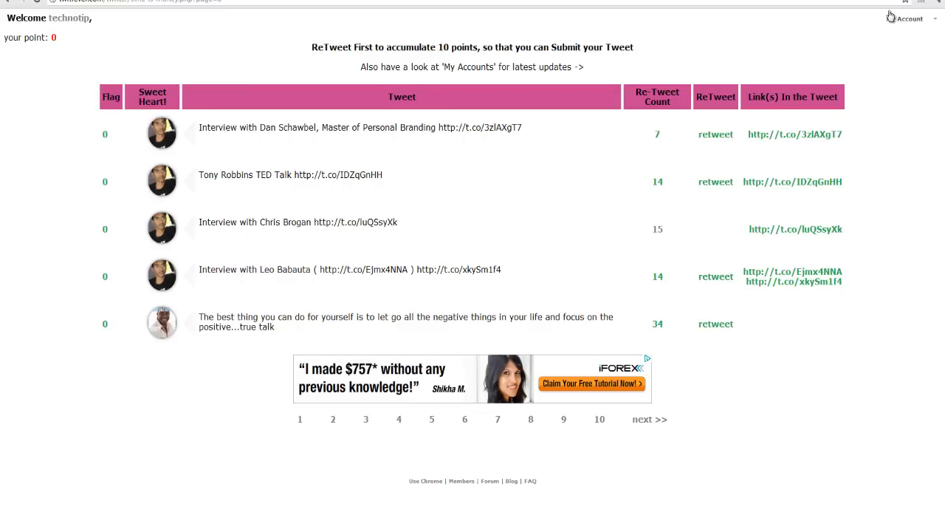
# Review the PayPal, email and URL fields in Settings, then return to tweets
pyautogui.click(909, 17)
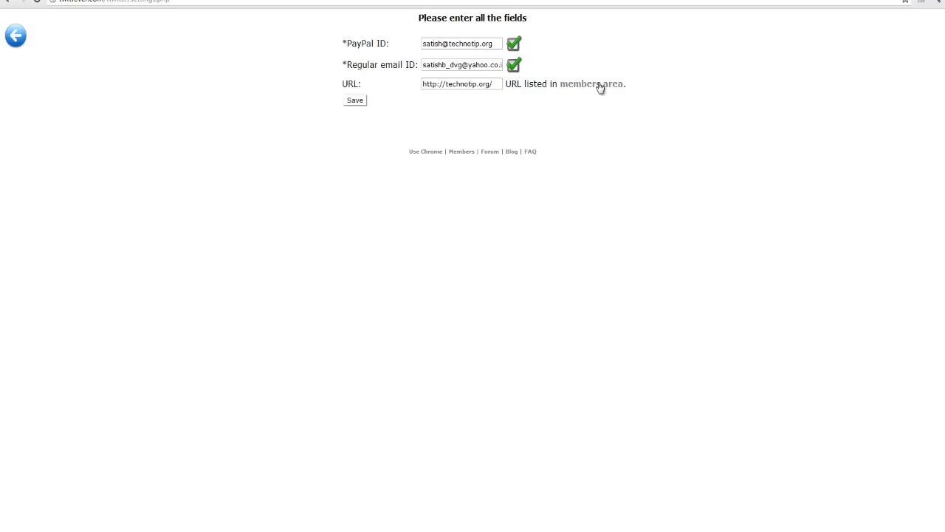
pyautogui.moveTo(33, 40)
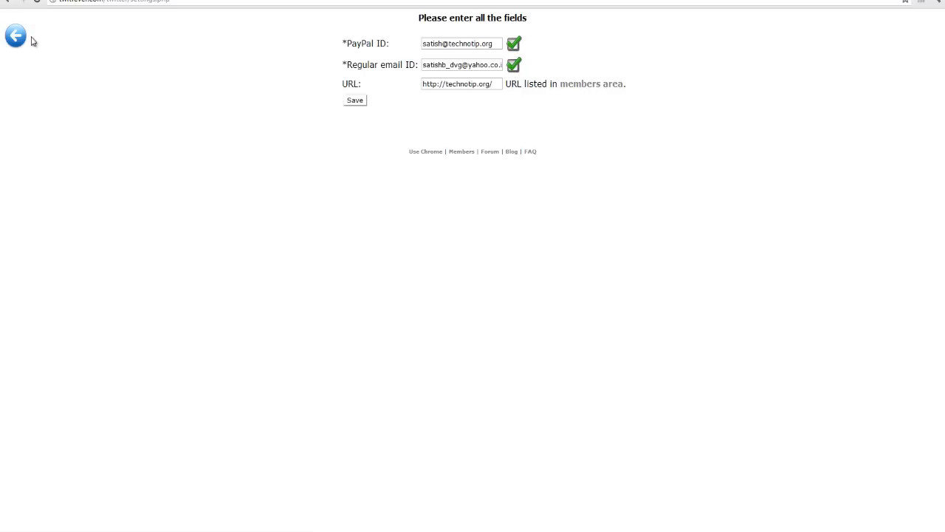
pyautogui.click(354, 100)
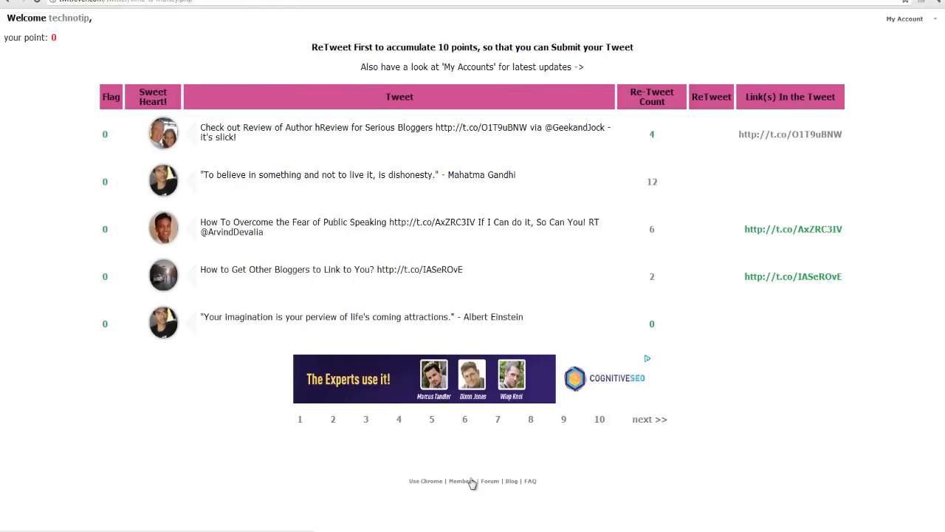
# Open the Members directory from the footer link
pyautogui.click(461, 480)
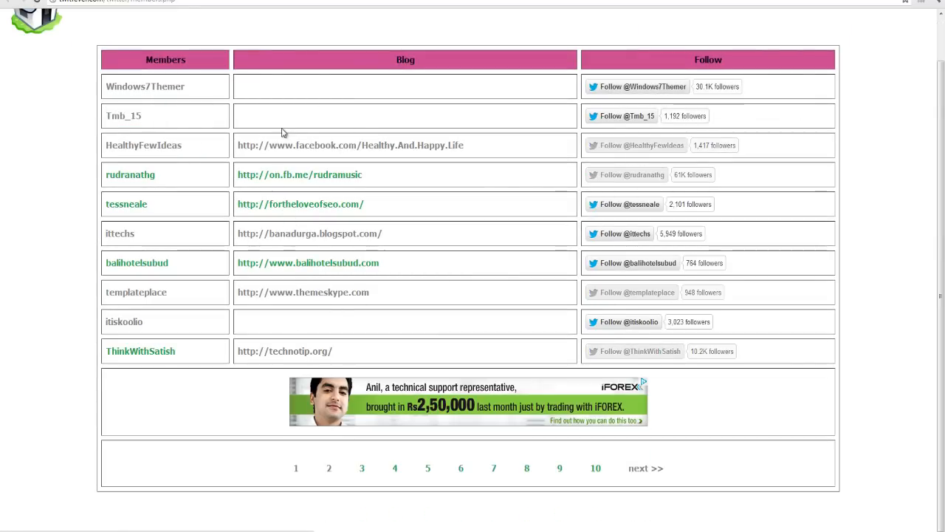
pyautogui.moveTo(322, 448)
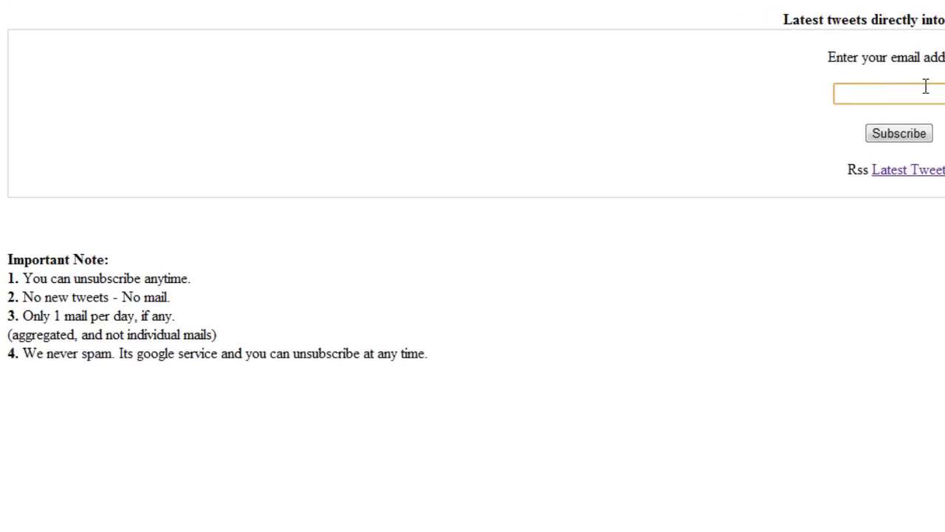
pyautogui.moveTo(63, 307)
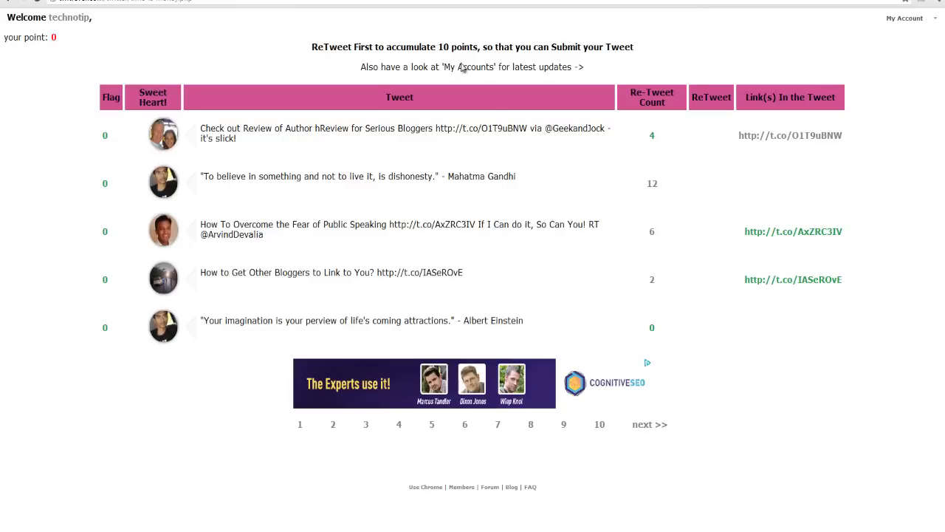
pyautogui.moveTo(580, 266)
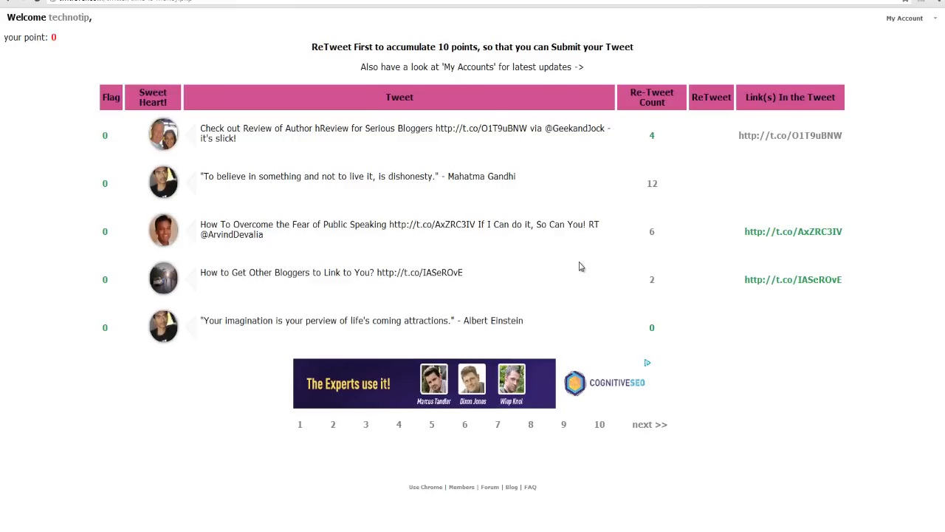